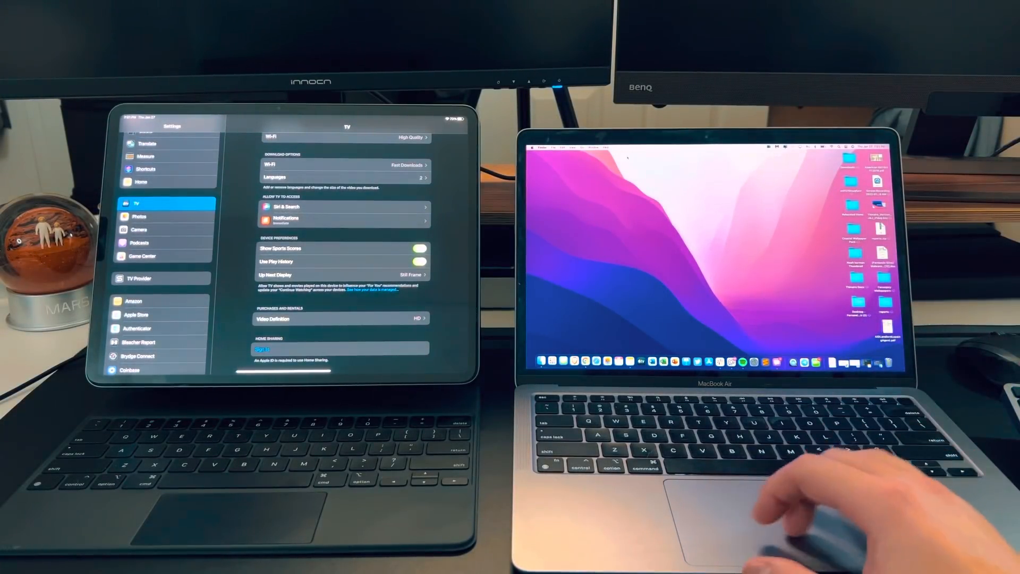
# Show the menu-bar Display menu offering 'Link keyboard and mouse to: iPad'.
pyautogui.click(532, 146)
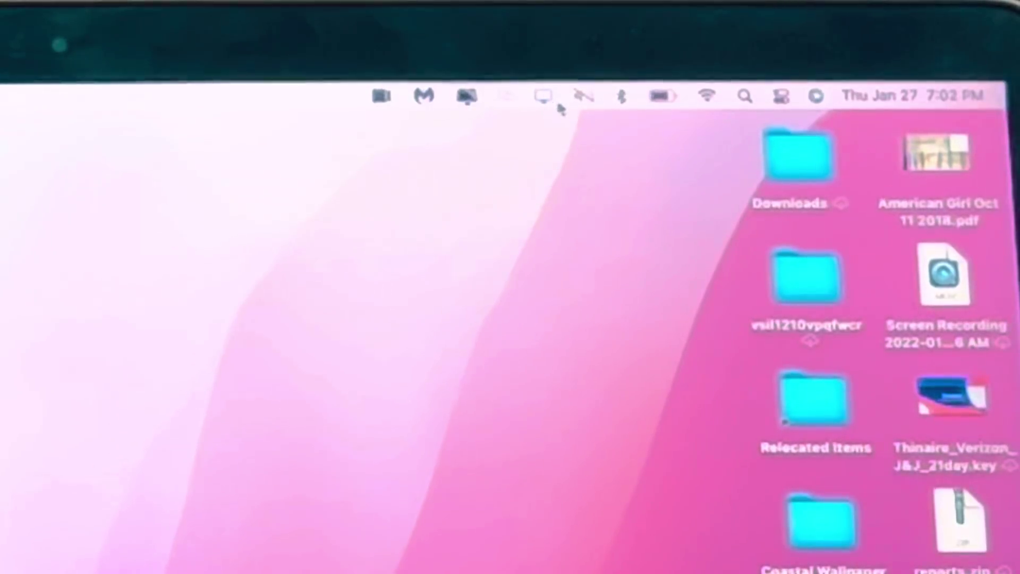
pyautogui.click(543, 94)
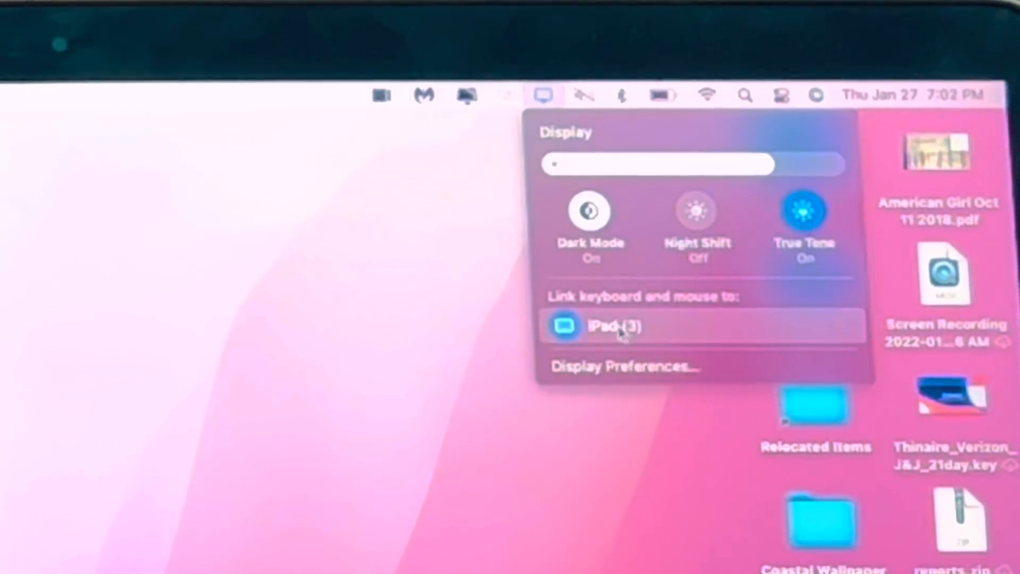